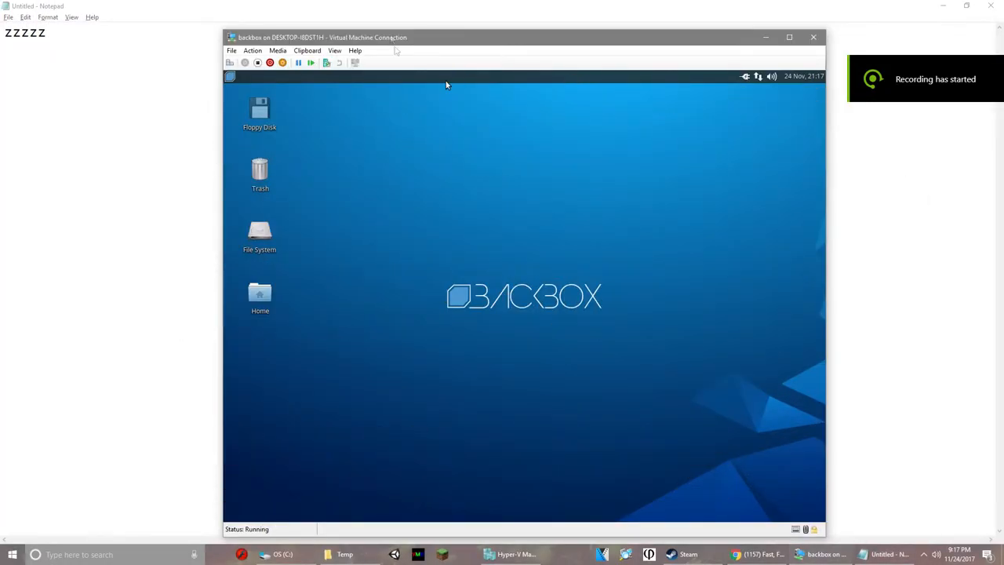
Switch the BackBox virtual machine to Full Screen Mode from the View menu.
click(333, 50)
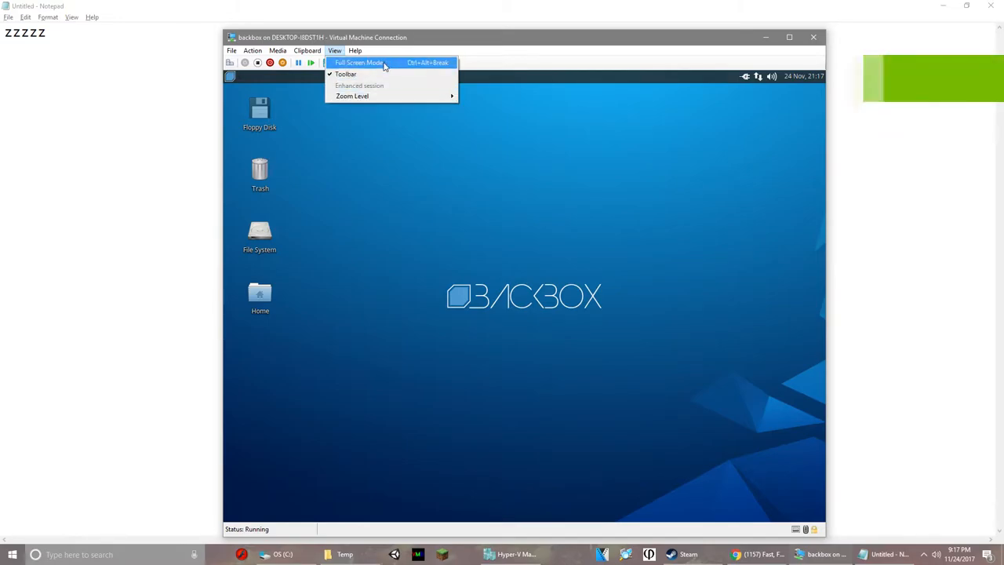
click(358, 63)
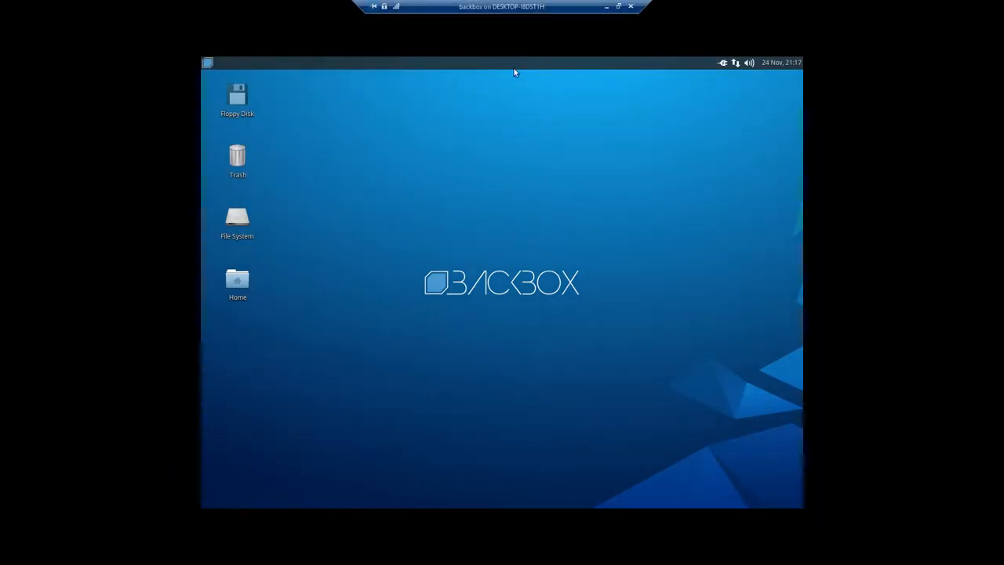
mouse_move(477, 223)
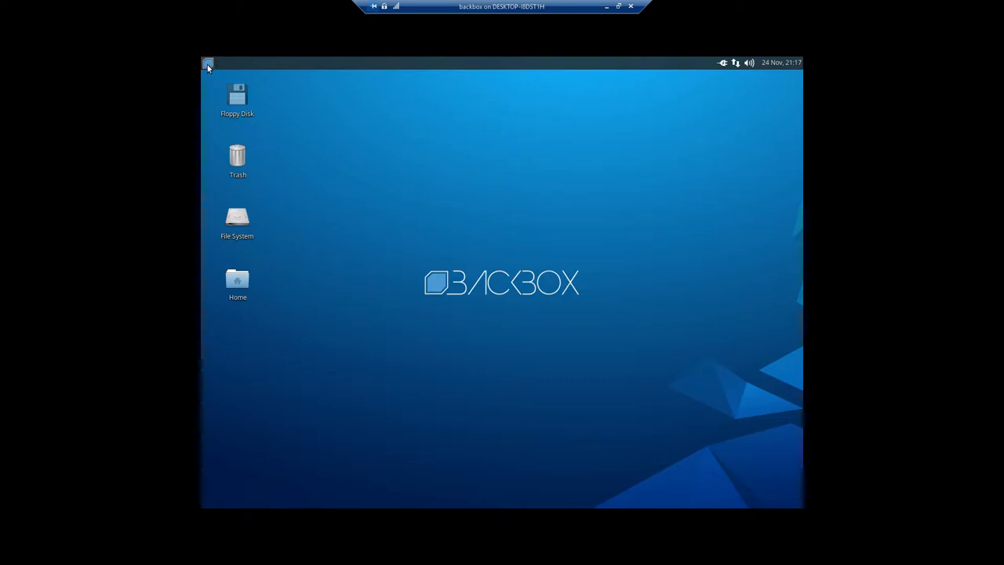
Close the Pidgin Accounts welcome dialog, leaving the BackBox desktop.
click(207, 63)
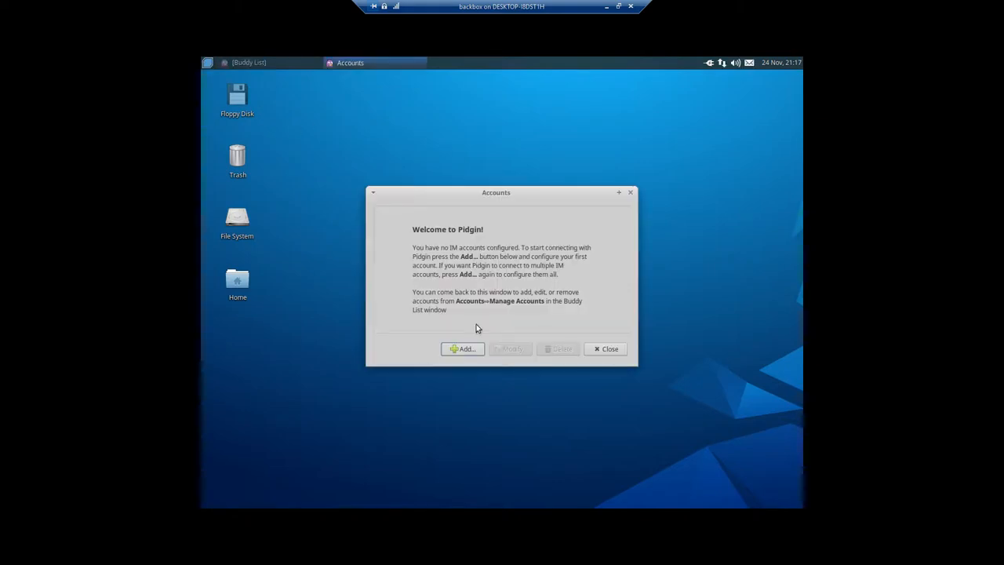
click(606, 349)
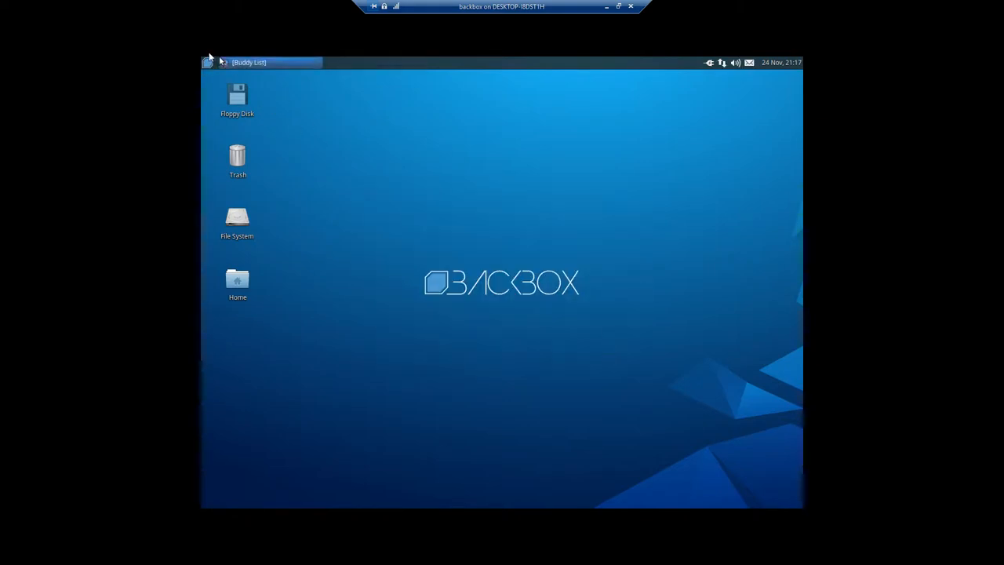
Show the Auditing tool categories in the BackBox applications menu.
click(207, 63)
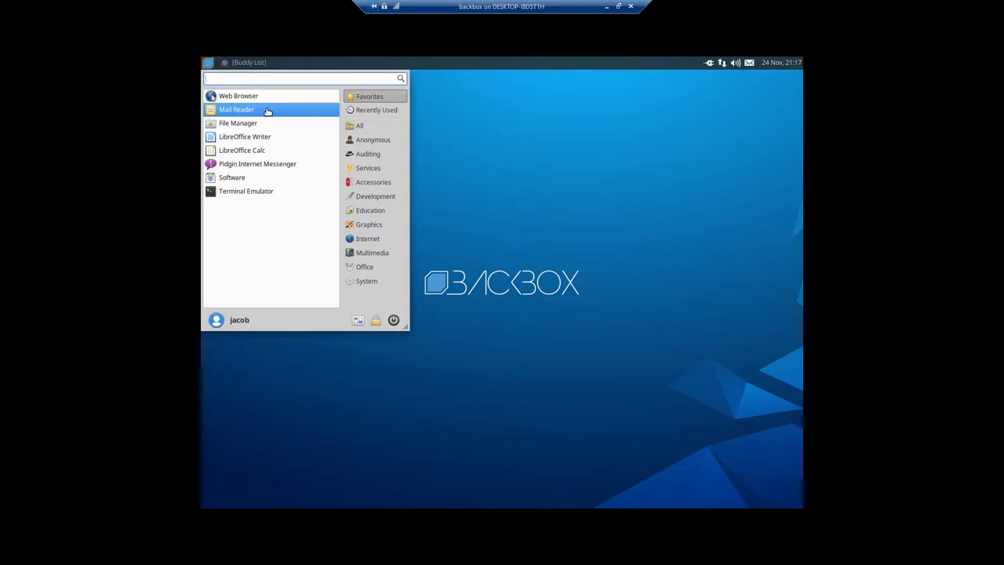
click(367, 153)
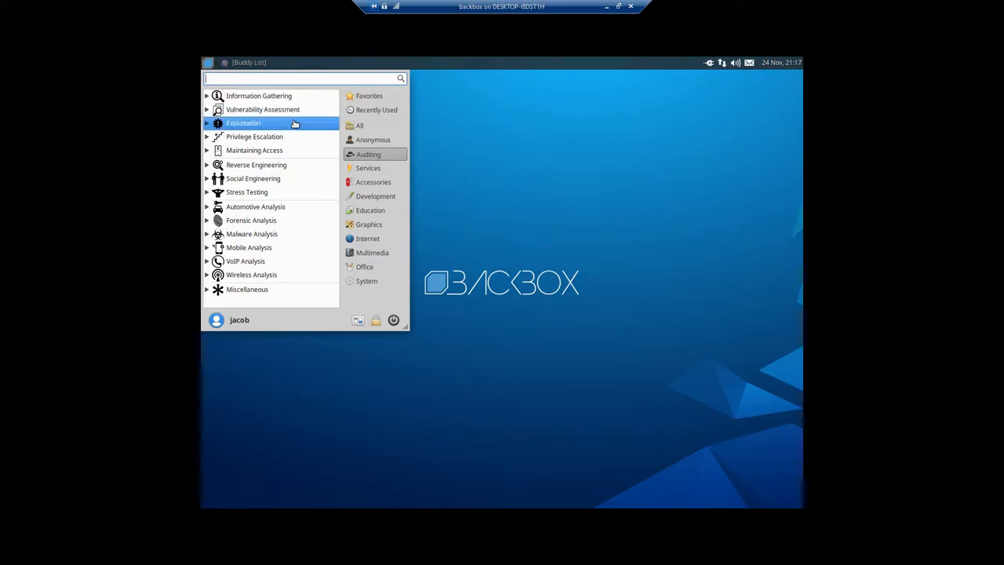
mouse_move(290, 196)
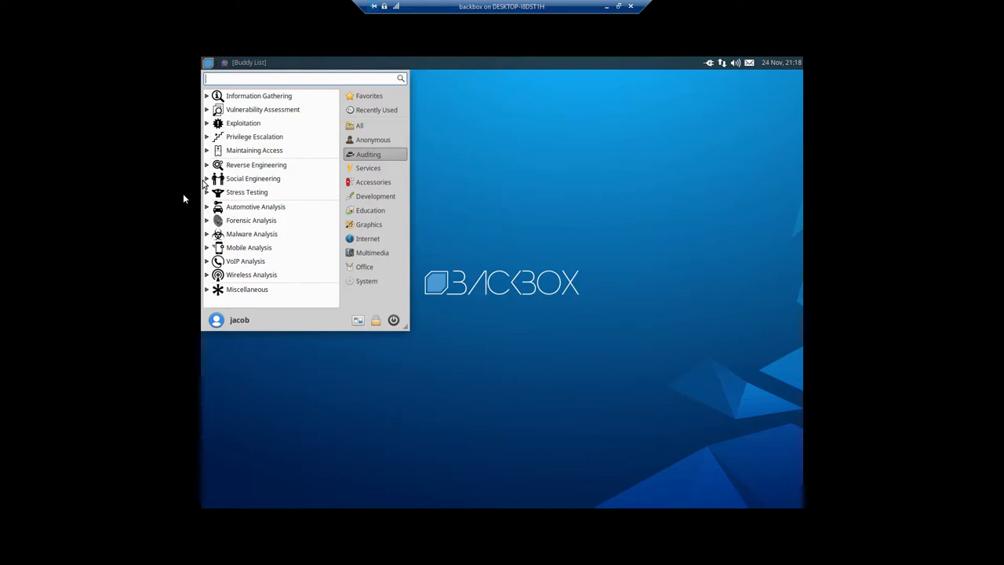
Launch jd-gui from Malware Analysis > Mobile Analysis > Android.
click(251, 234)
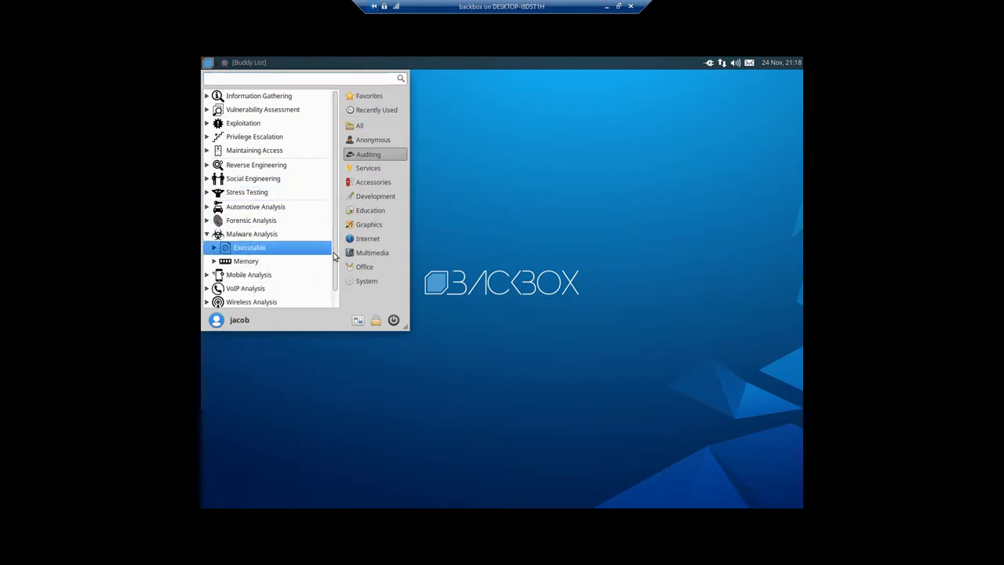
click(245, 260)
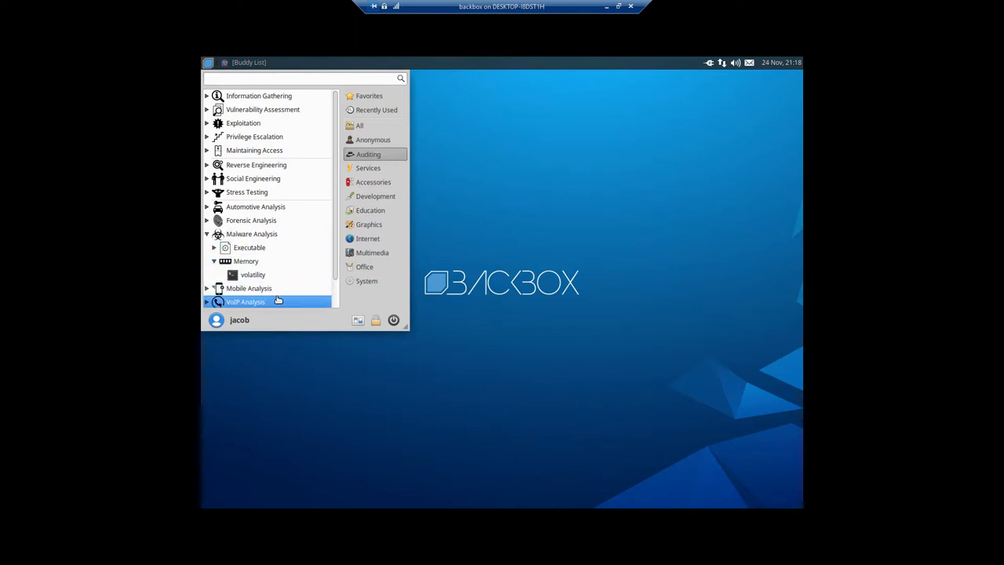
scroll(down, 3)
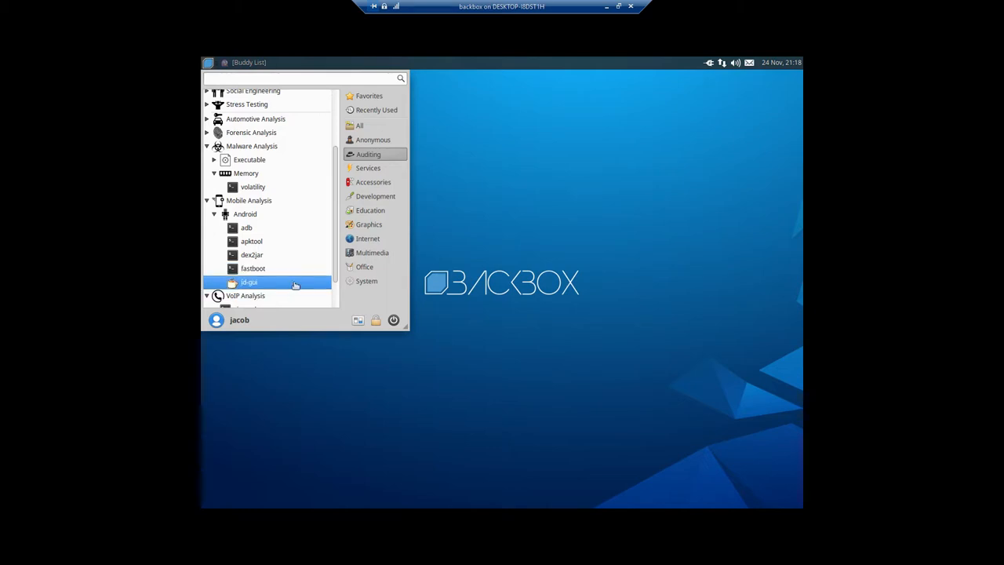
click(248, 283)
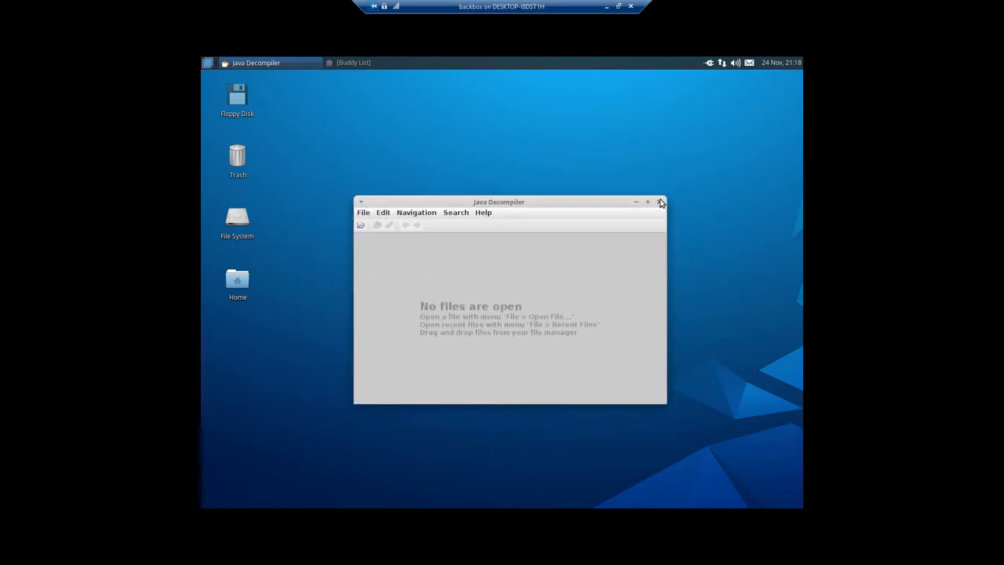
Close Java Decompiler and return to the applications menu.
click(660, 201)
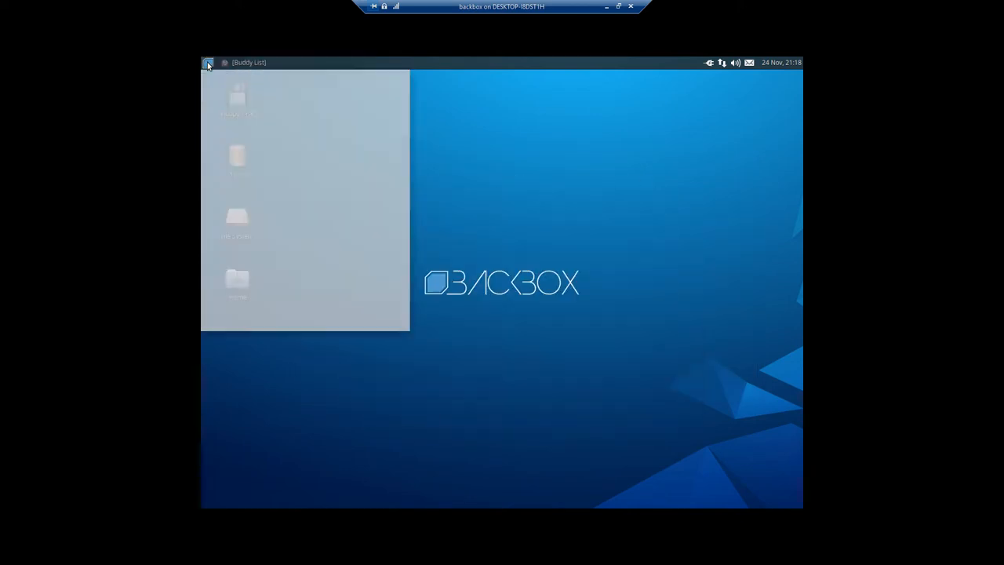
click(207, 63)
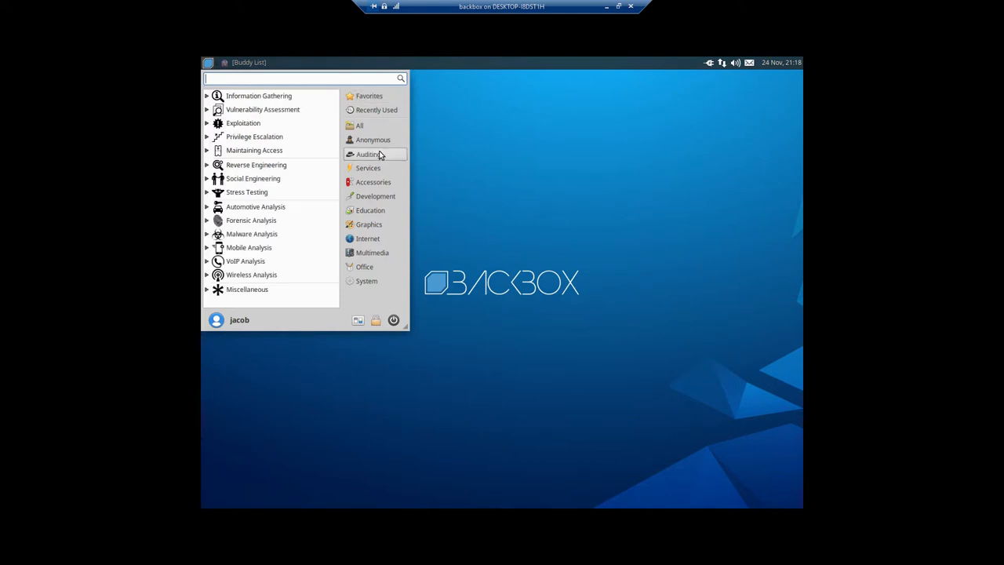
Browse Anonymous, then expand Miscellaneous and Social Engineering under Auditing.
click(374, 140)
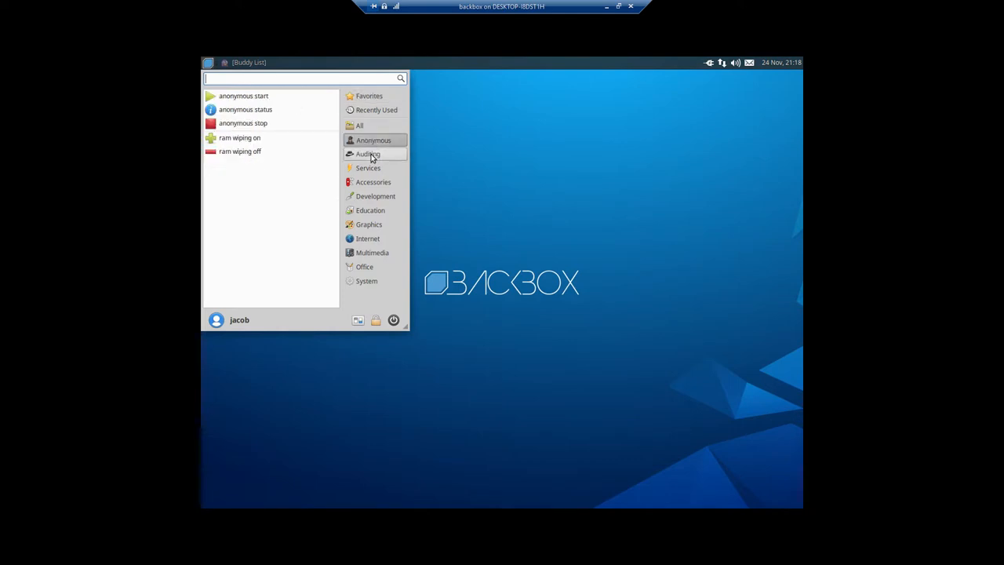
click(367, 153)
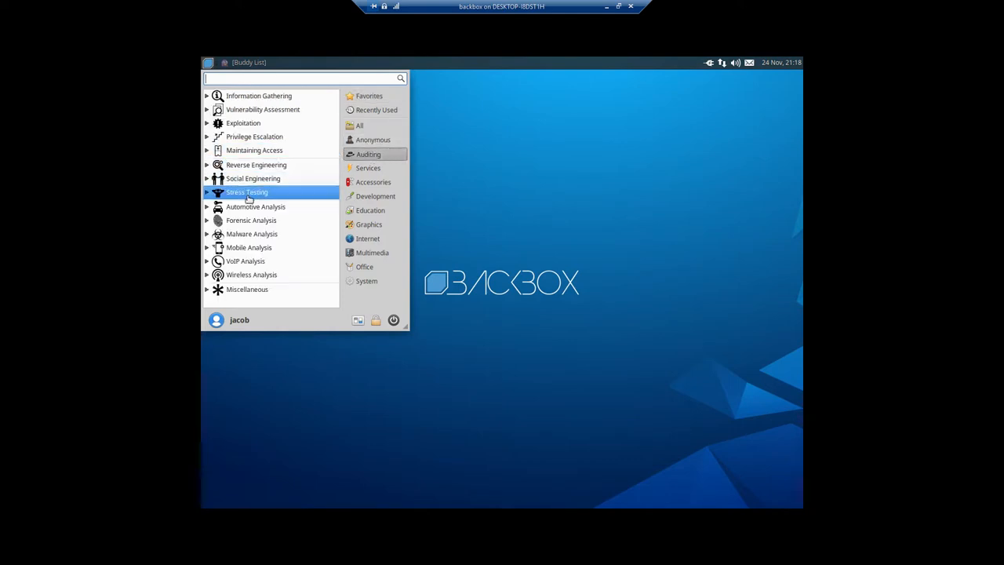
mouse_move(257, 301)
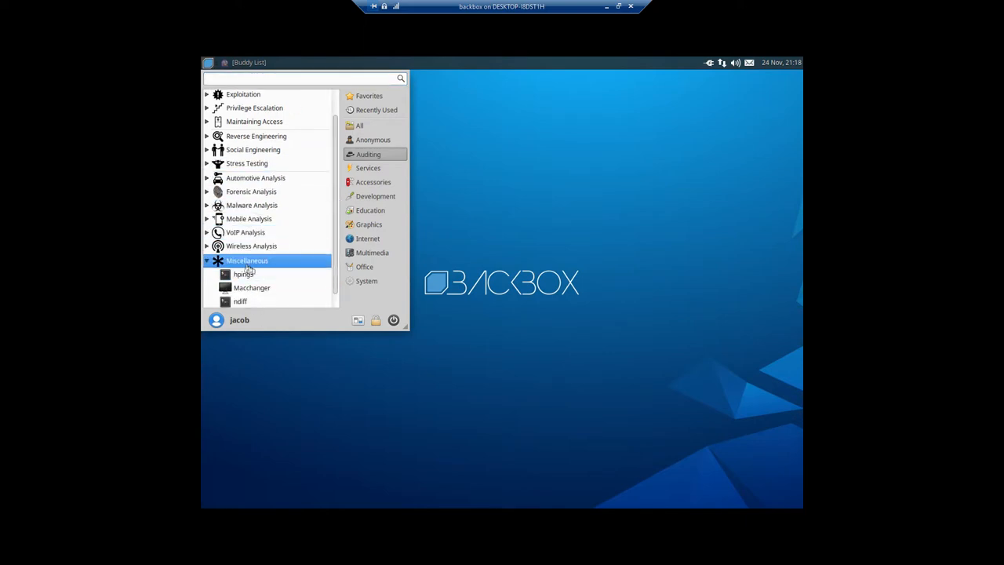
scroll(down, 3)
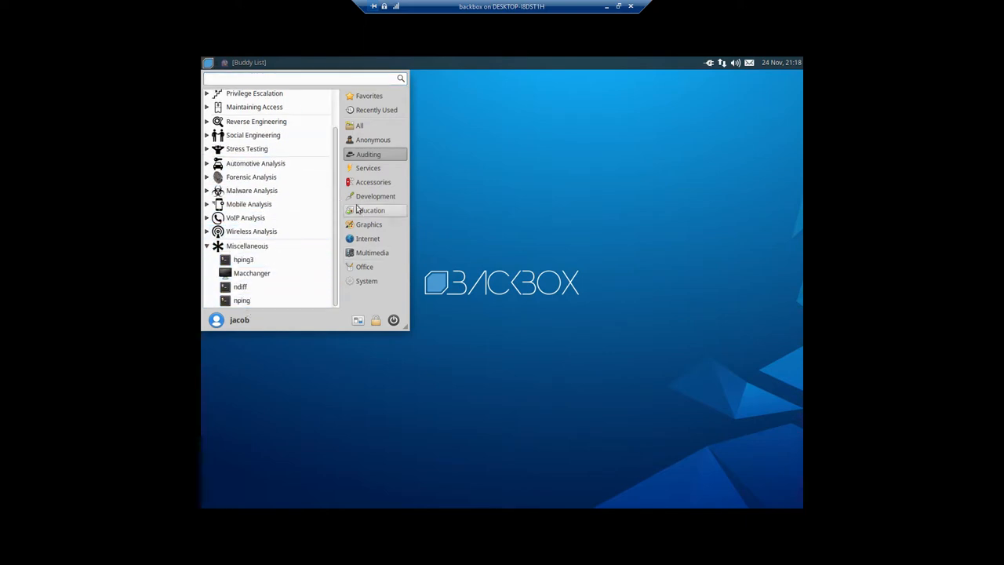
mouse_move(485, 79)
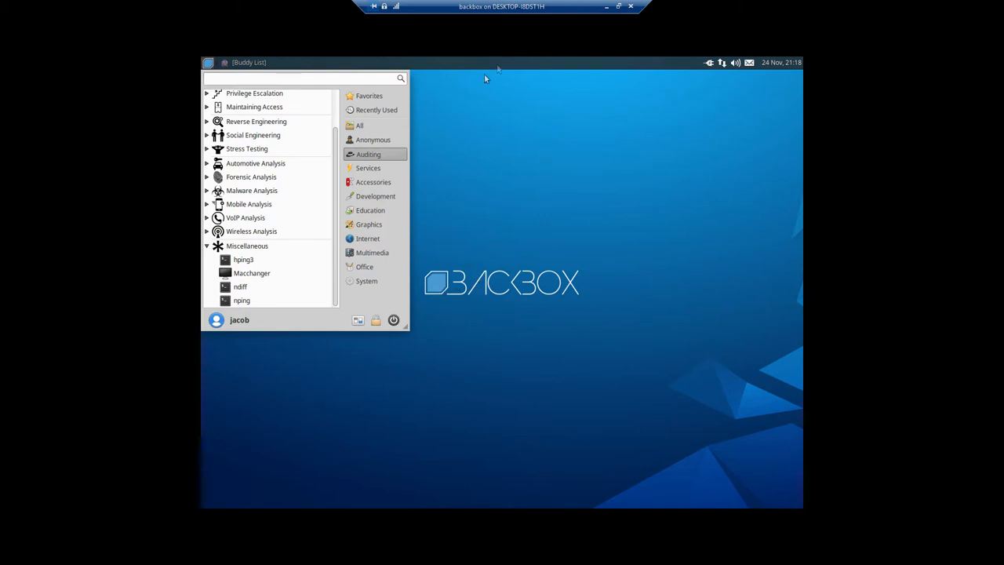
click(248, 147)
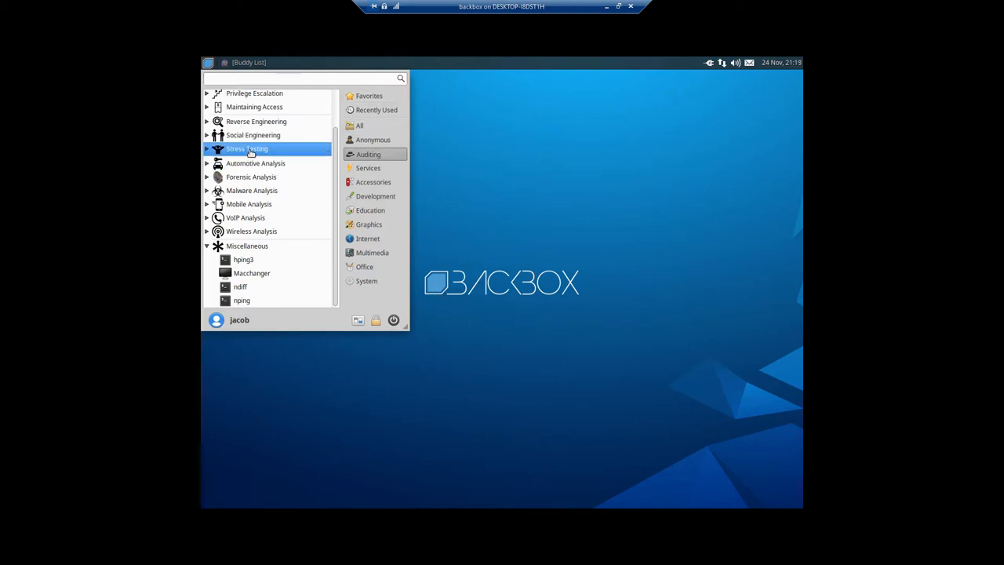
mouse_move(277, 148)
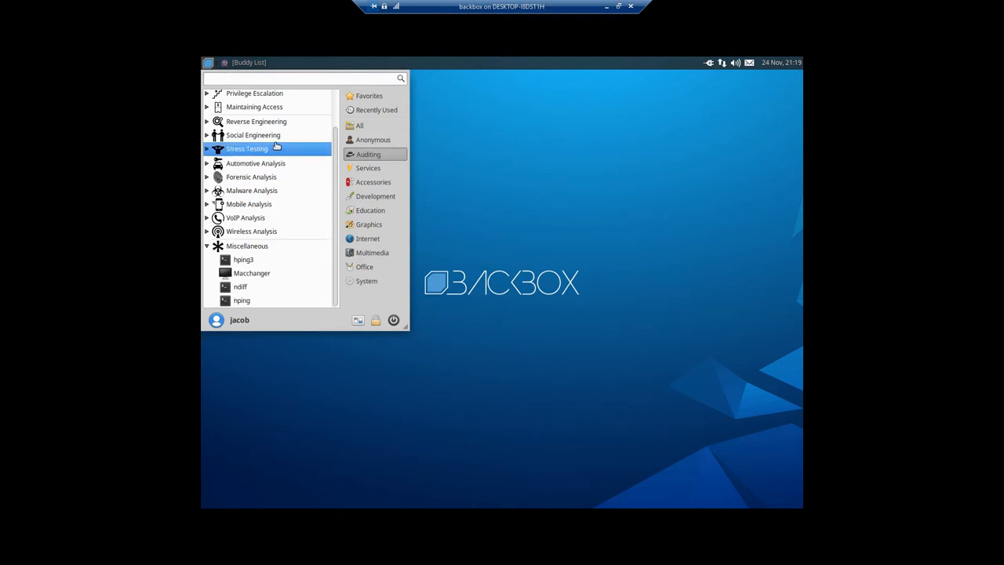
click(254, 135)
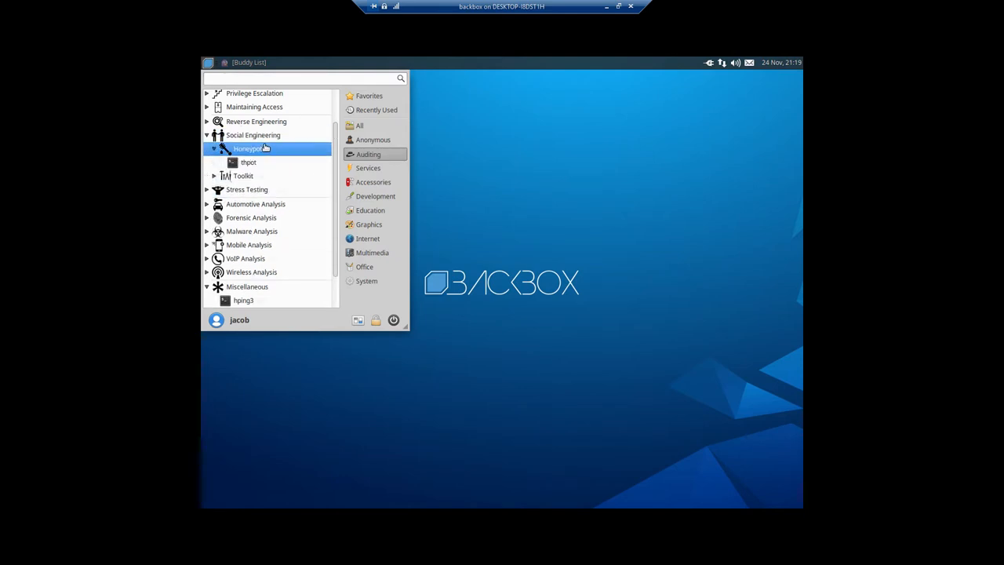
Run setoolkit with sudo, try option 10 SMS Spoofing (disabled), then close the terminal.
click(243, 176)
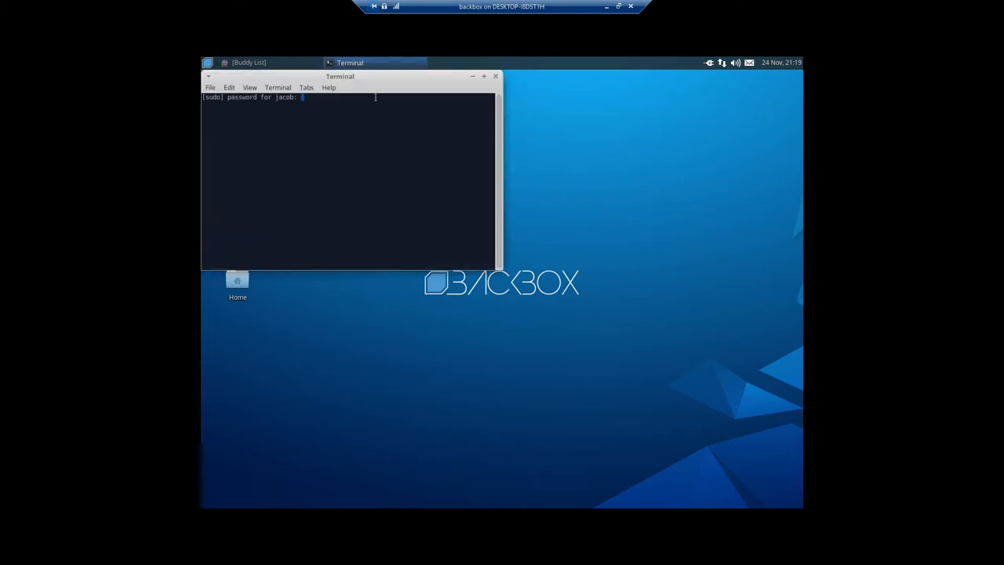
mouse_move(348, 94)
text(10)
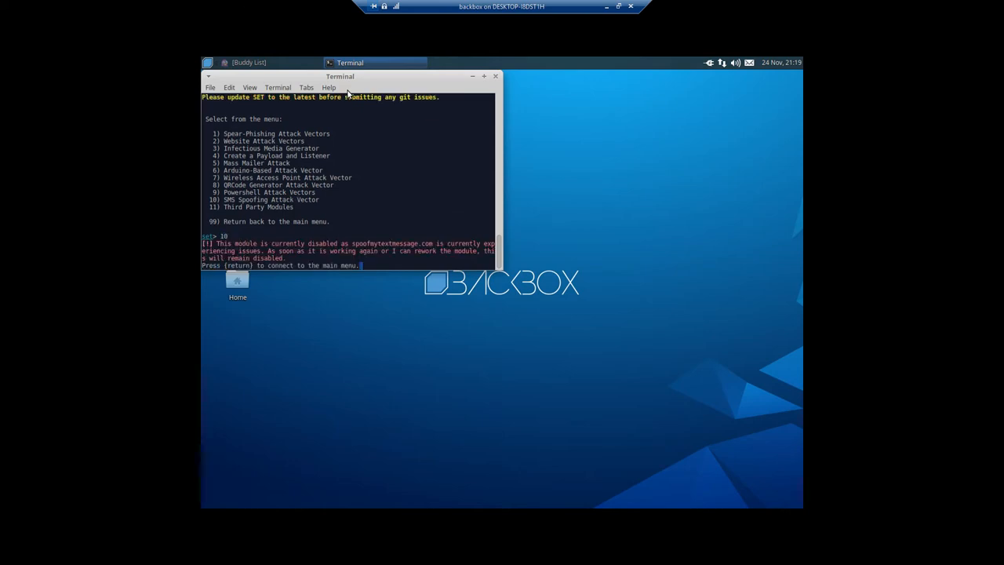
mouse_move(510, 77)
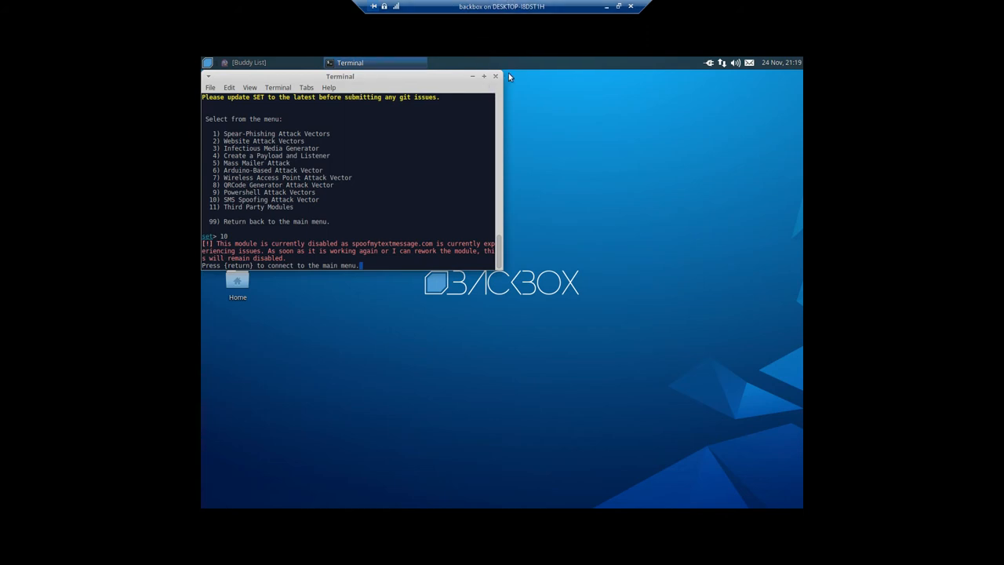
click(494, 76)
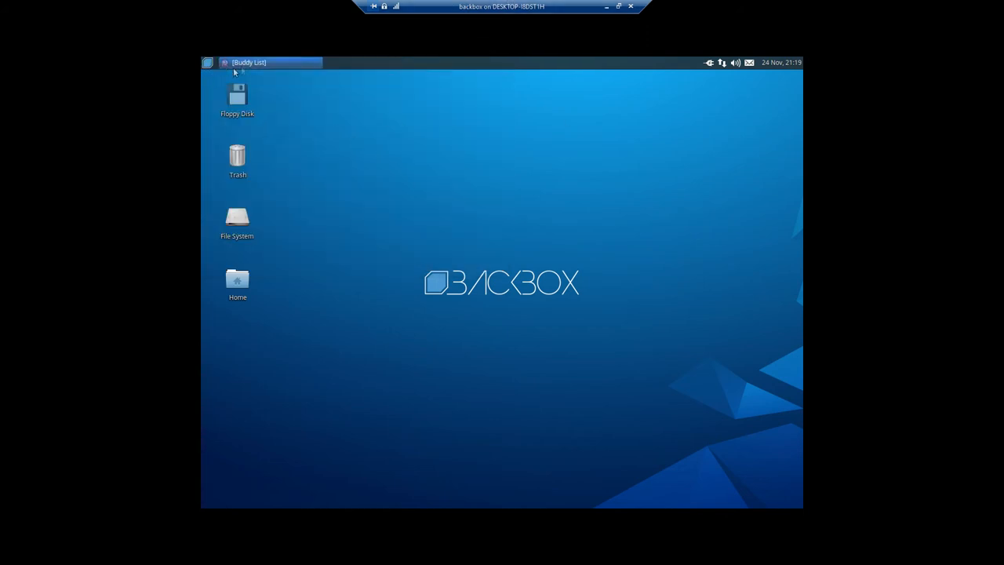
Return to the Auditing categories in the applications menu.
click(210, 63)
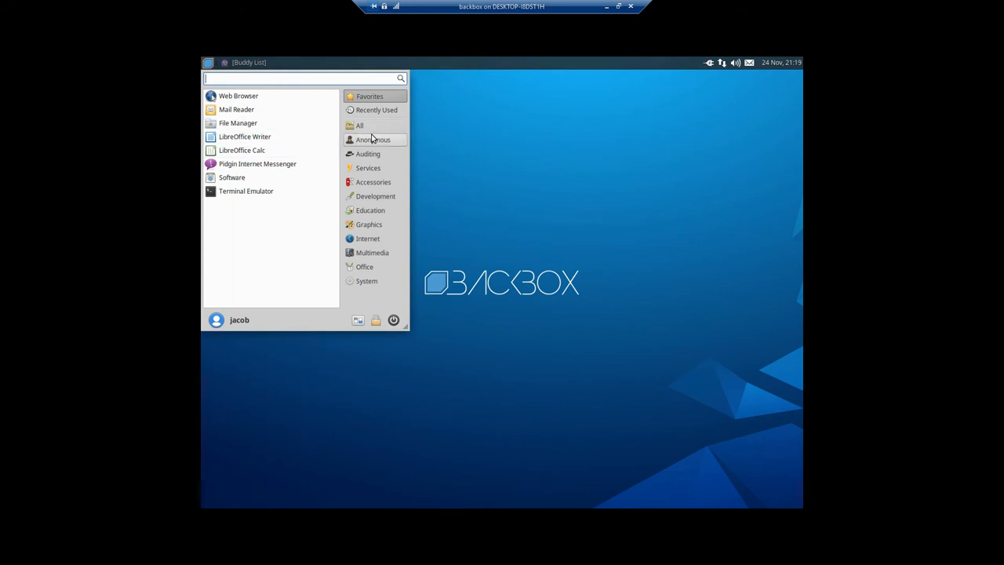
click(367, 154)
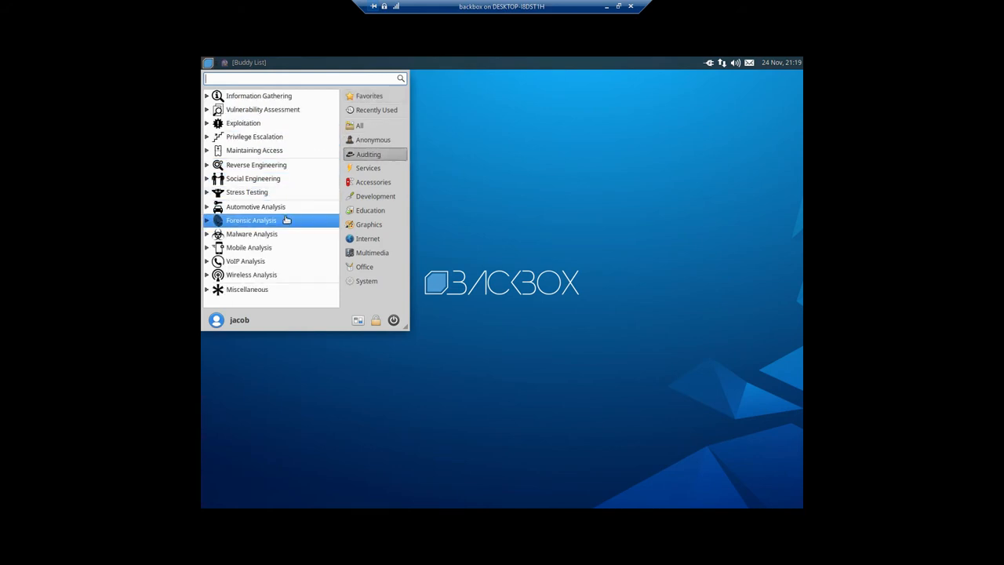
mouse_move(266, 123)
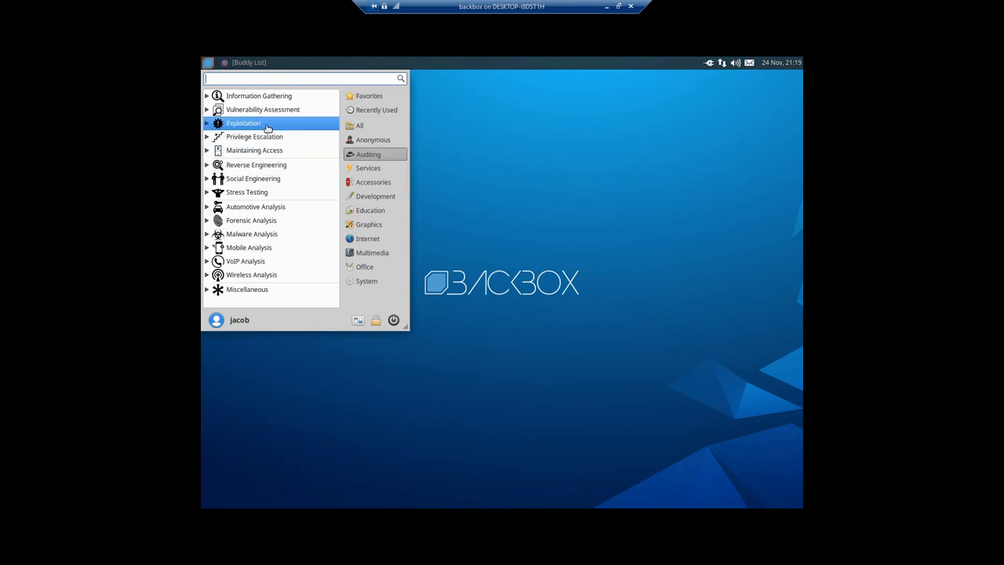